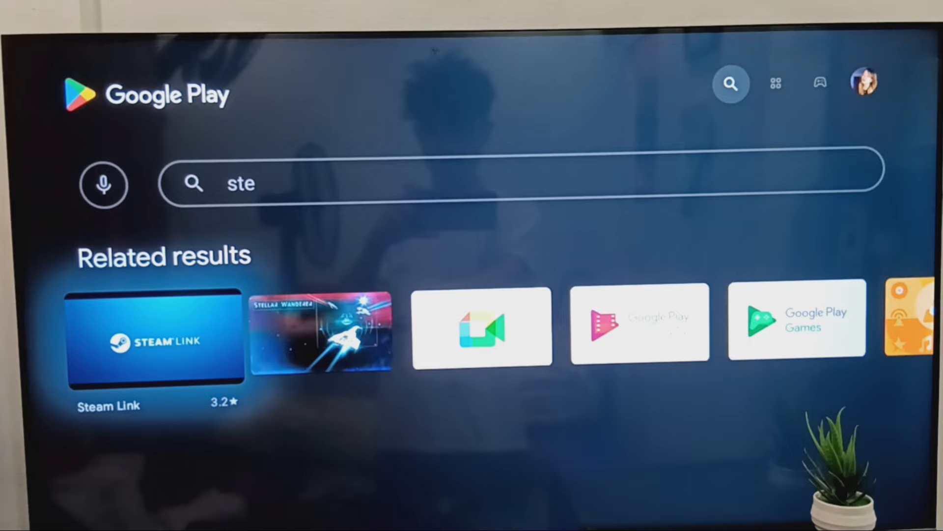
mouse_move(127, 97)
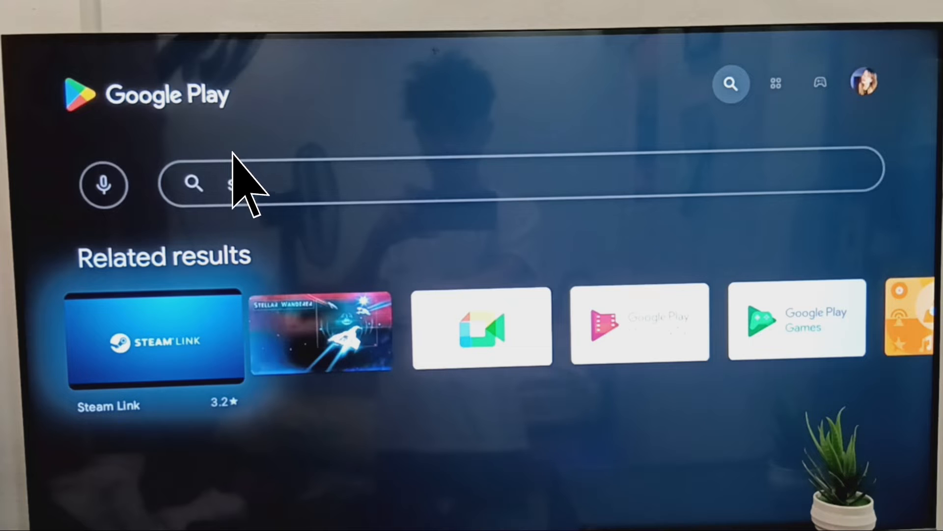
- Search Google Play for 'ste' so Steam Link tops the related results
text(ste)
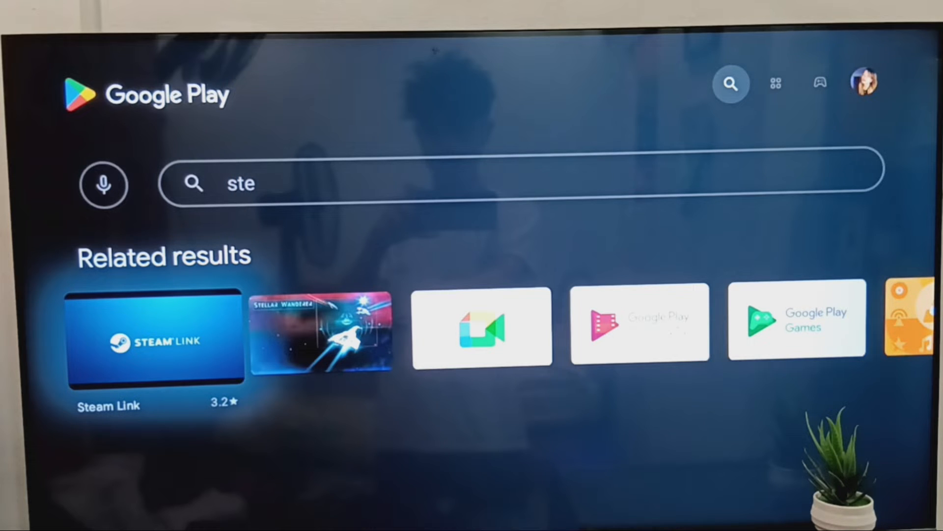
mouse_move(159, 337)
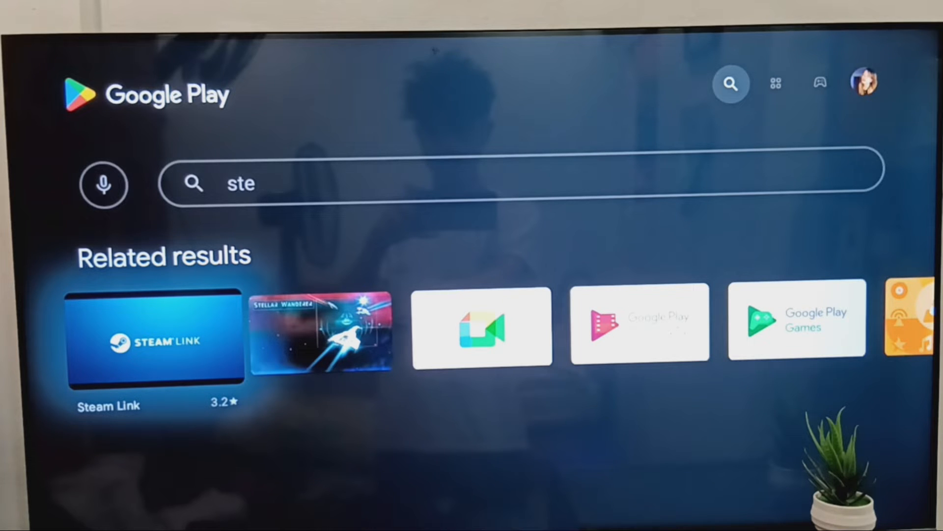
- Install Steam Link from its Google Play store page
click(152, 336)
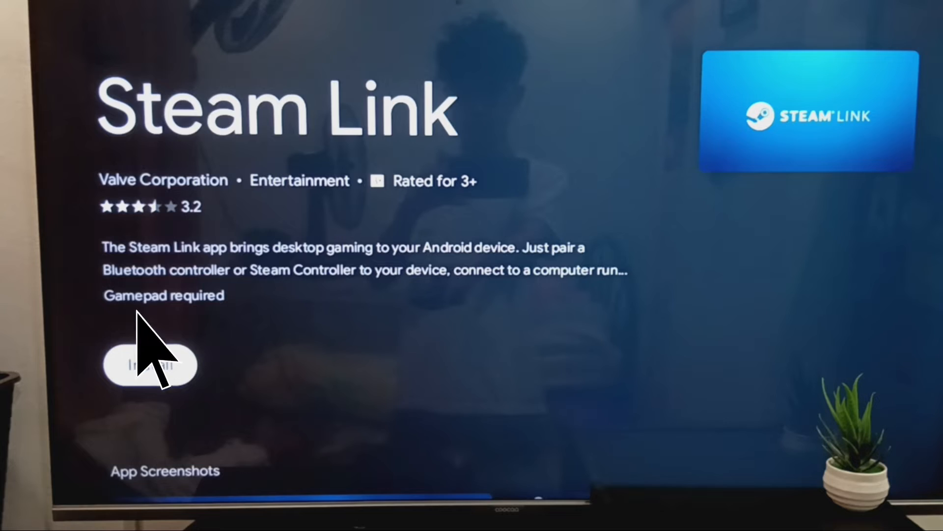
click(150, 364)
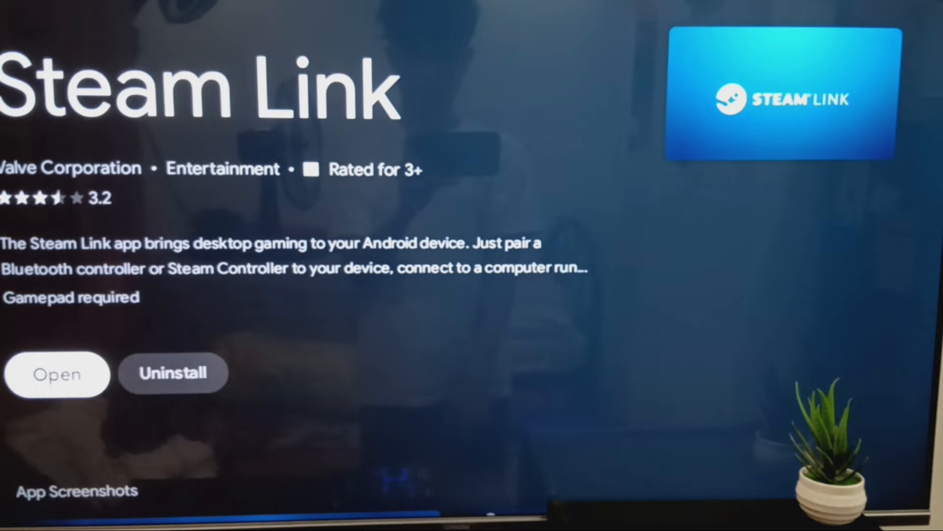
- Launch Steam Link and get started to reach the Connect to Computer list
click(57, 374)
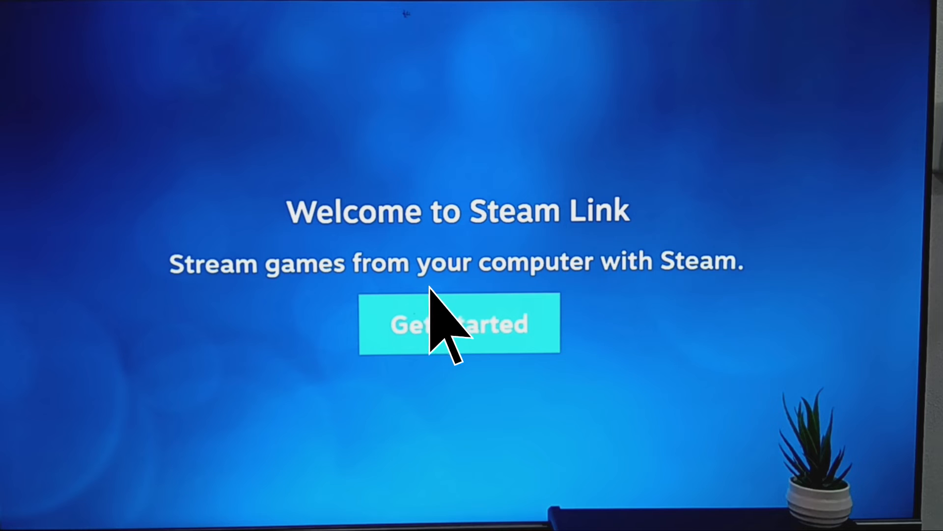
click(459, 323)
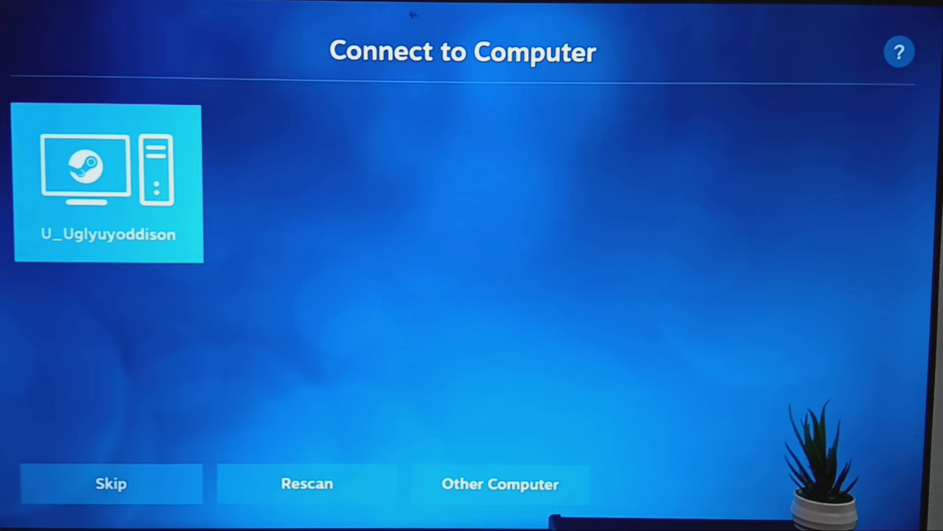
mouse_move(108, 181)
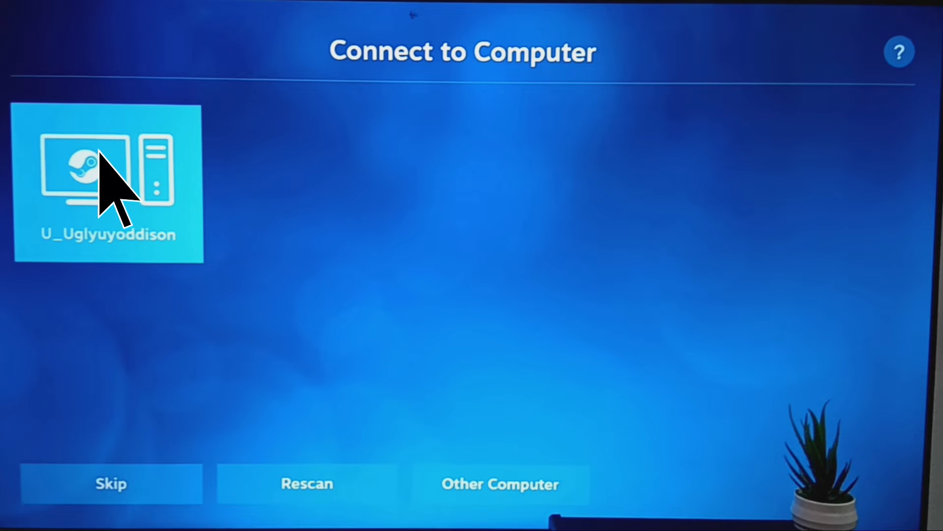
- Pair with the one computer detected on the network
click(108, 181)
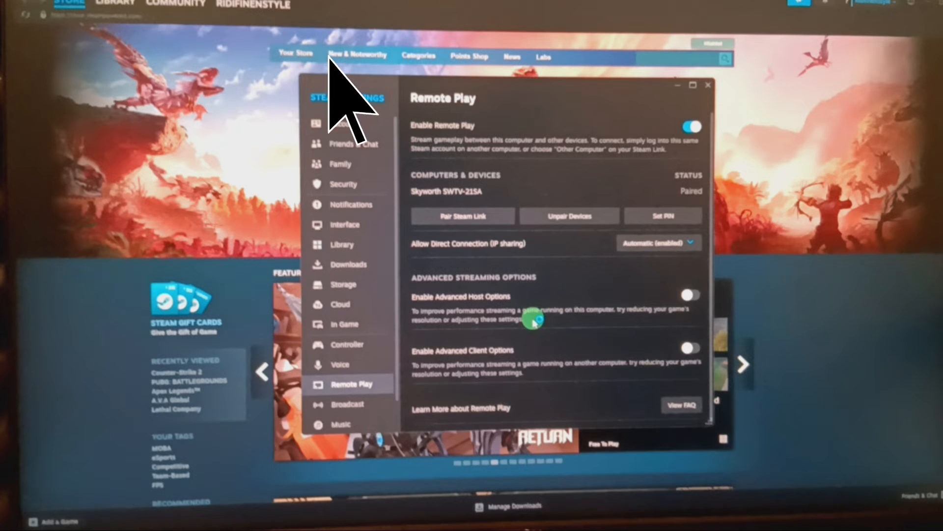
mouse_move(334, 373)
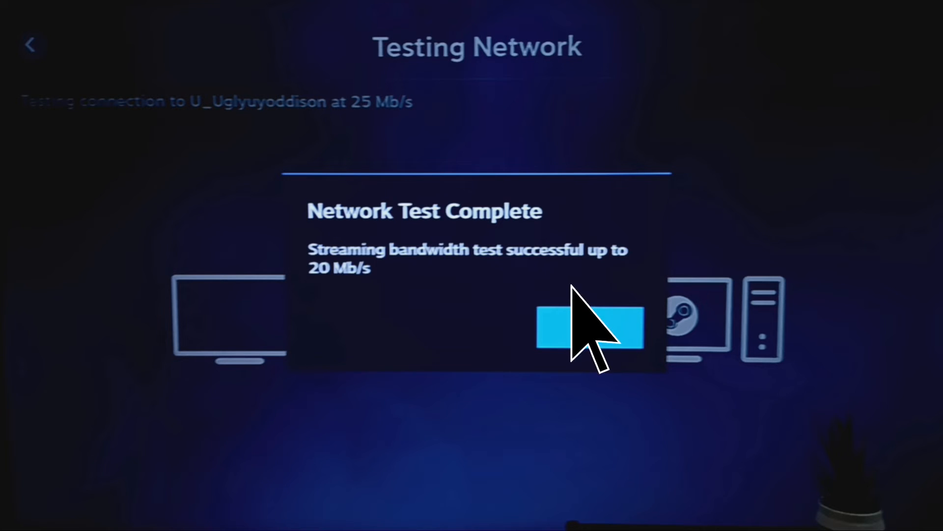
- Accept the Network Test Complete result to land on the Start Playing home screen
click(590, 326)
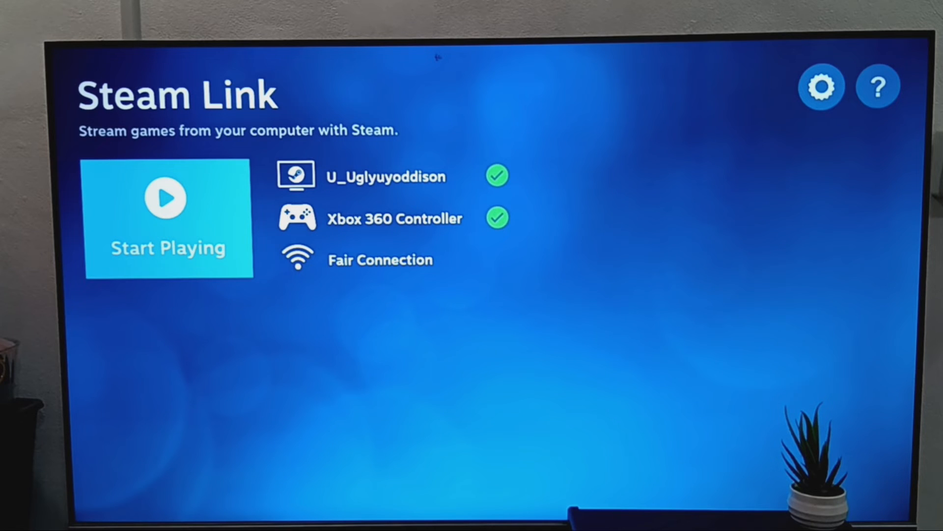